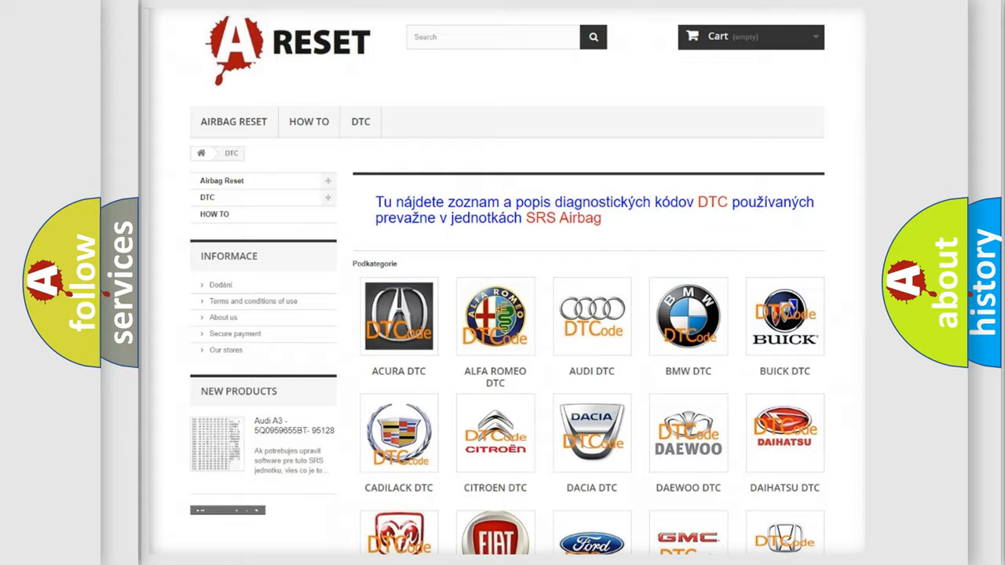
# - Scroll the DTC grid down to the GMC logo and open GMC's trouble code listings
pyautogui.scroll(-3)
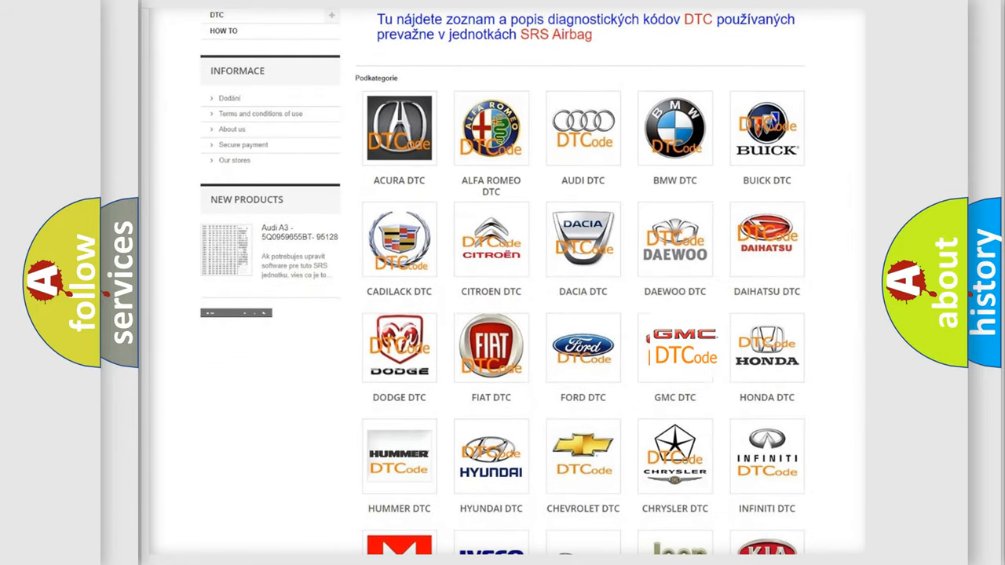
pyautogui.click(674, 346)
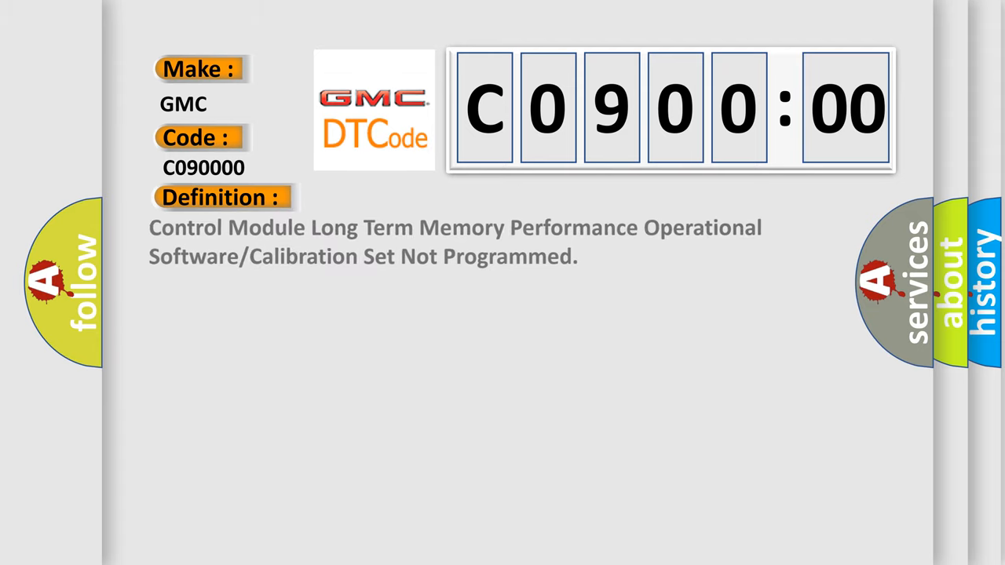
# - Advance to the C0900:00 description: P0602–P062F run at ignition on, P062B once running
pyautogui.click(408, 196)
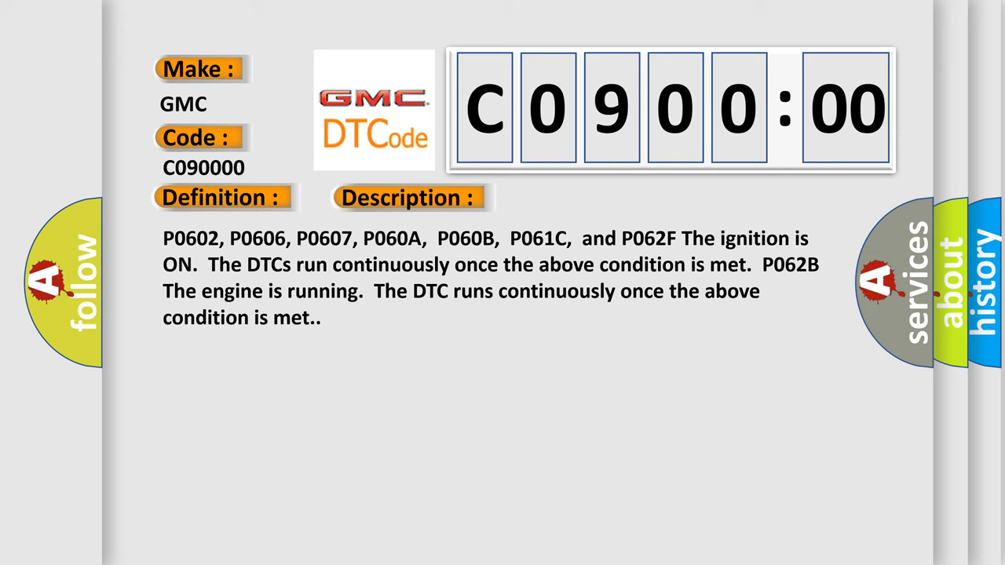
# - Reveal the causes: incomplete ECM programming, internal conditions, injector issues or EEPROM failure
pyautogui.click(577, 197)
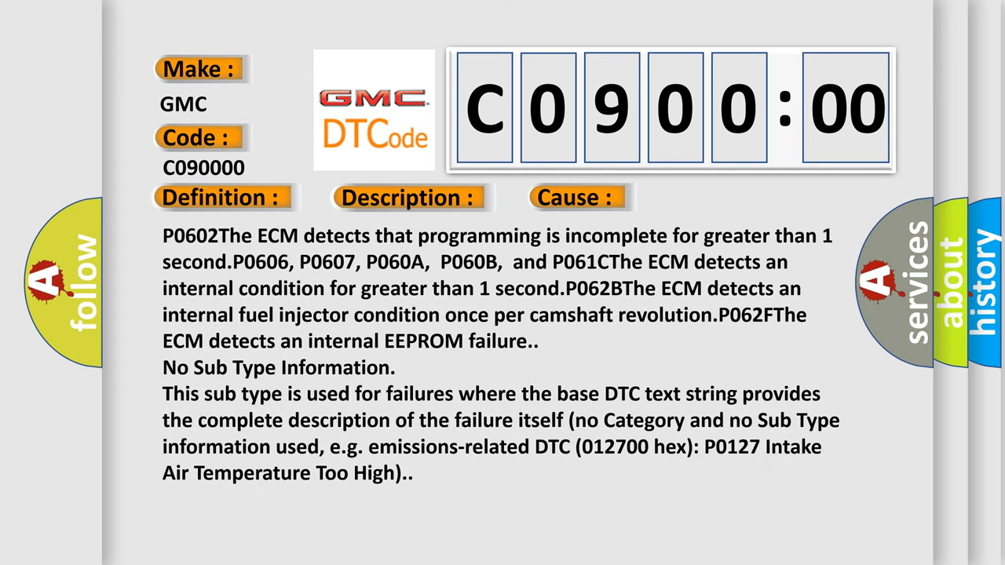